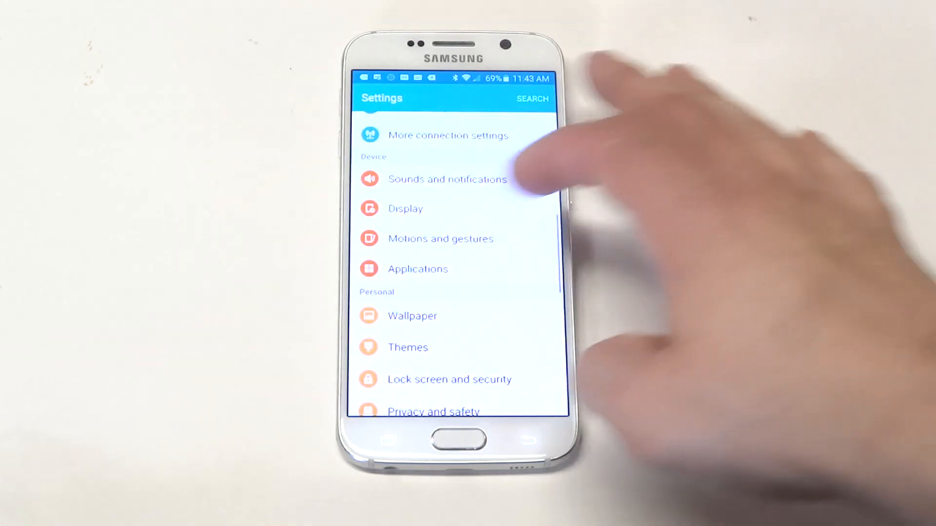
# Choose Nova Launcher as the default Home app in Android Settings
pyautogui.click(417, 268)
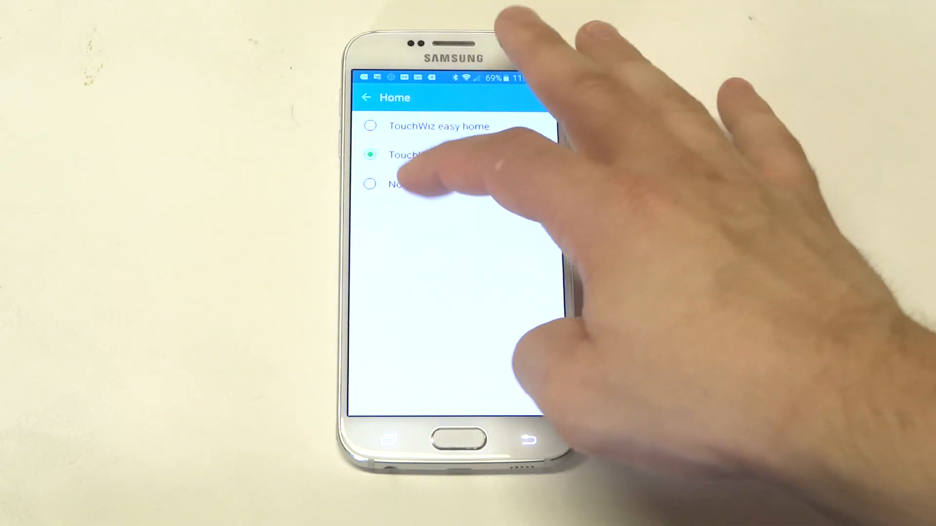
pyautogui.click(370, 184)
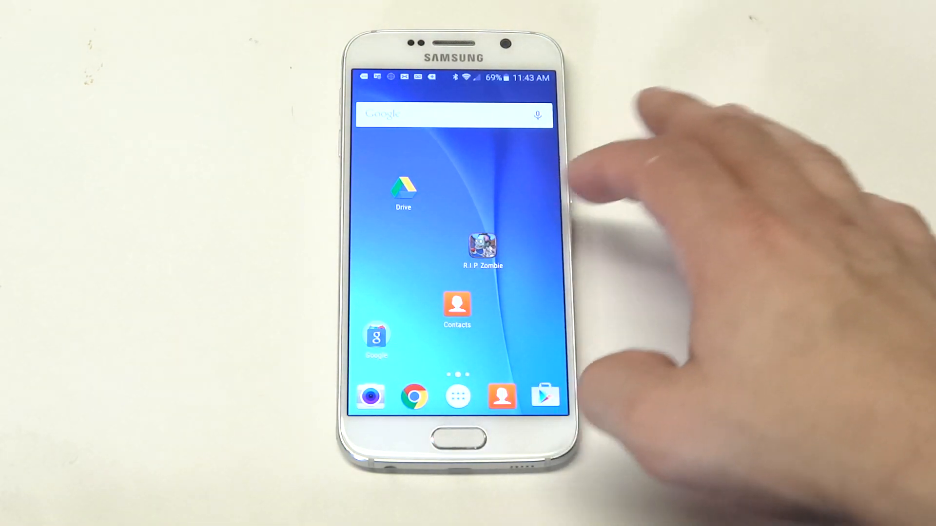
# Put the R.I.P Zombie and Sniper icons side by side, then open the home screen overview
pyautogui.hscroll(-3)
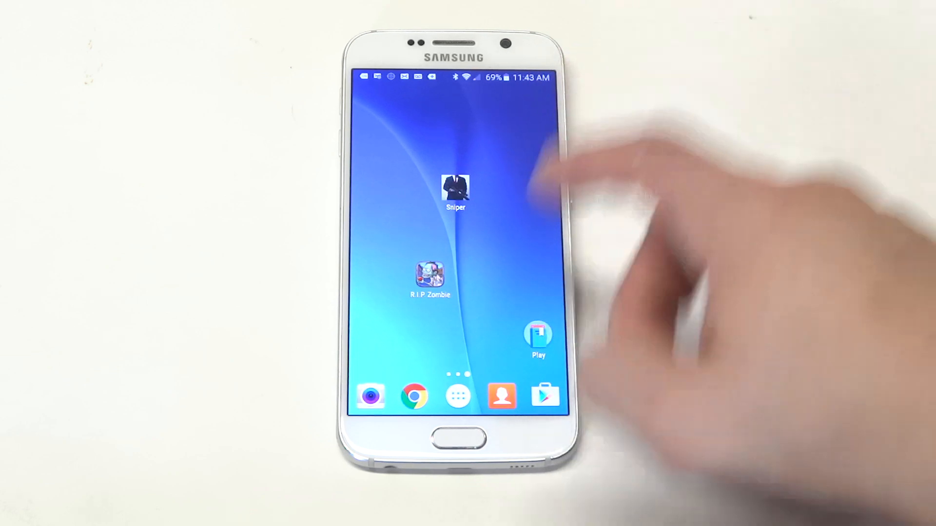
pyautogui.click(457, 396)
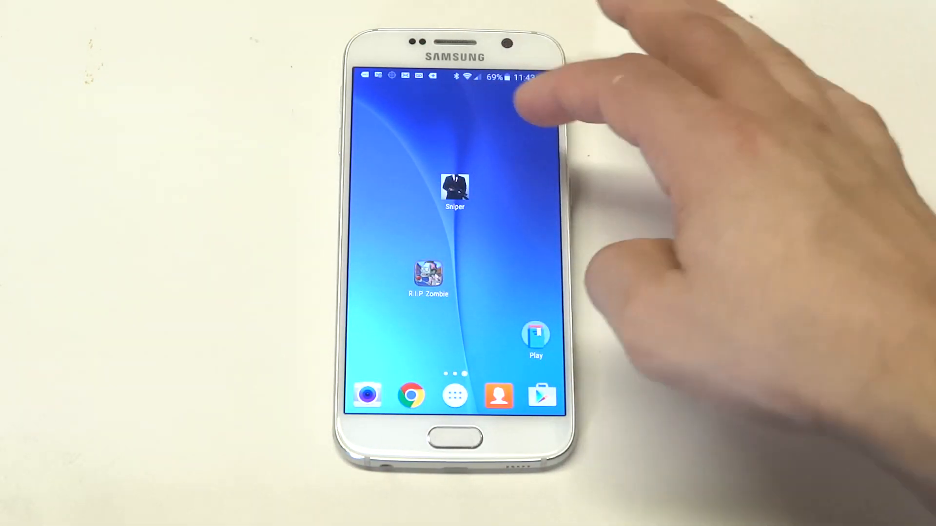
pyautogui.click(455, 188)
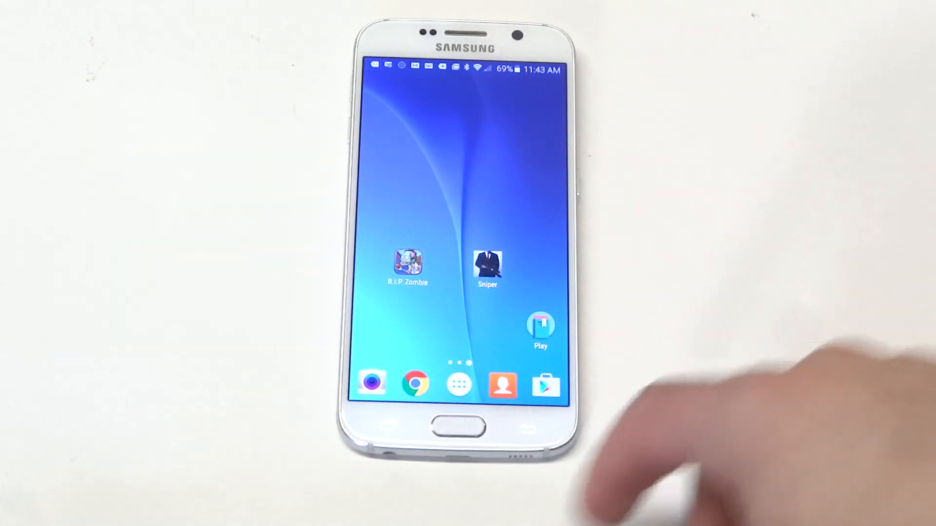
pyautogui.click(458, 383)
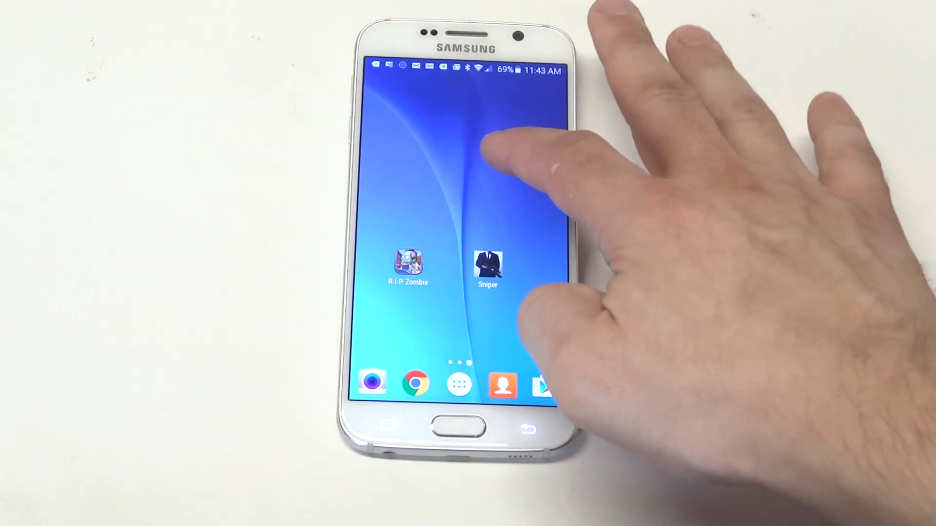
pyautogui.click(489, 167)
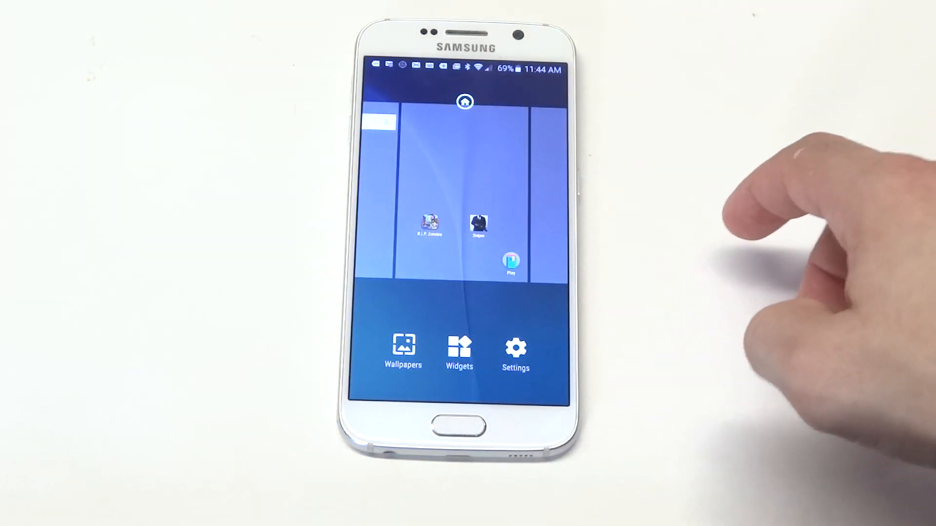
# Go to Nova Settings > Desktop > Icon layout
pyautogui.click(514, 349)
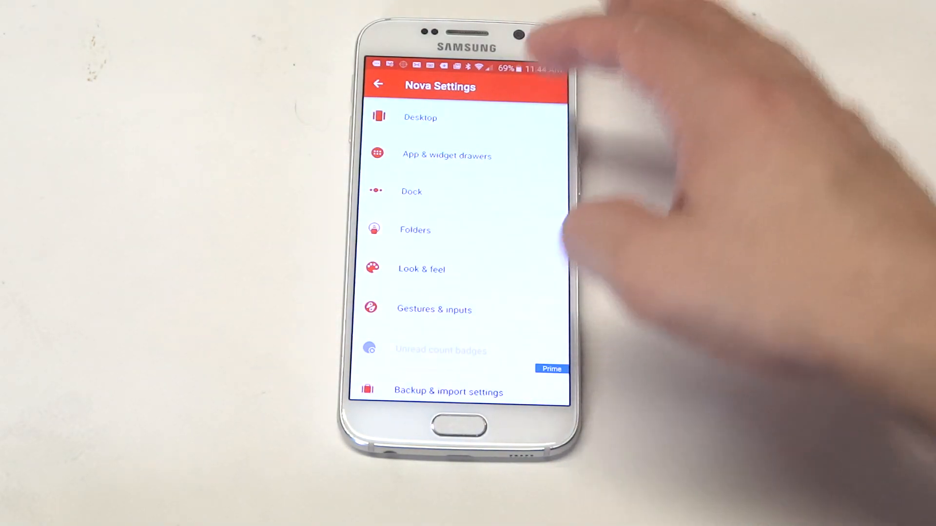
pyautogui.click(420, 117)
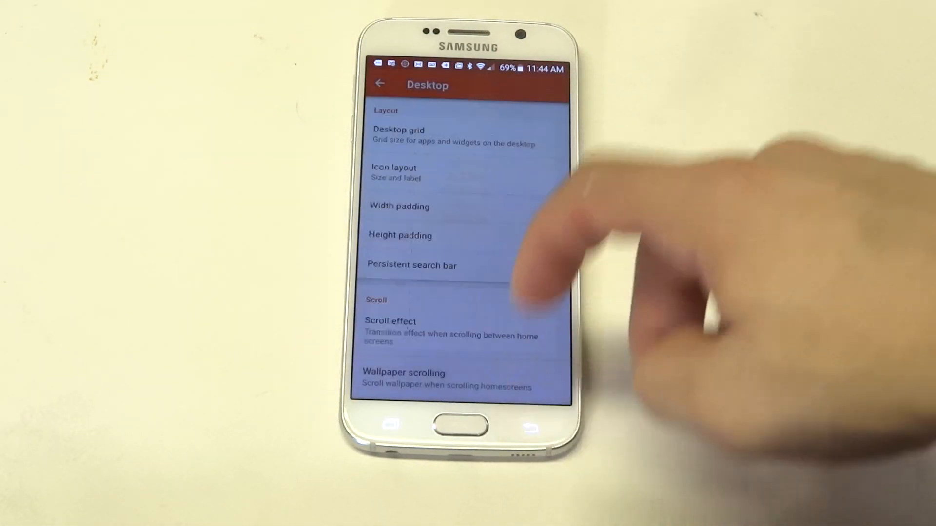
pyautogui.click(394, 173)
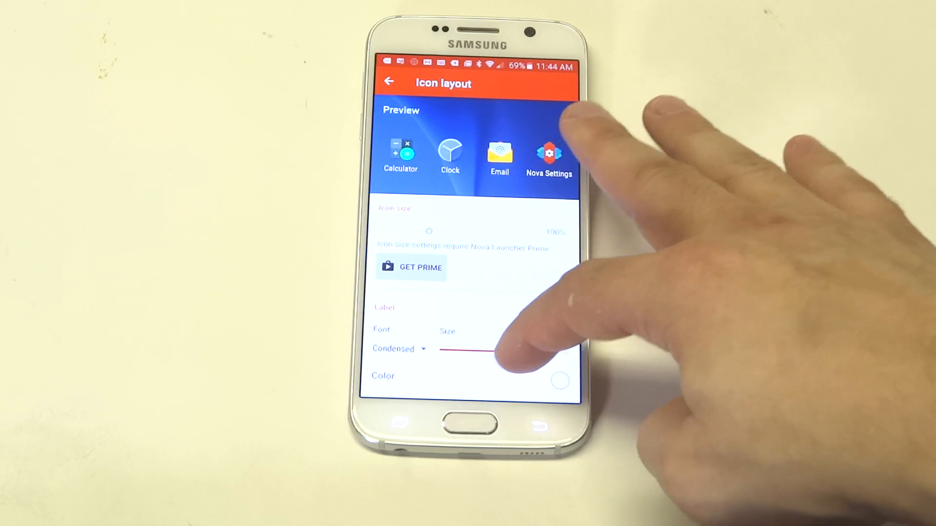
# Make desktop icon labels smaller, green and single-line, then return to Desktop settings
pyautogui.click(560, 380)
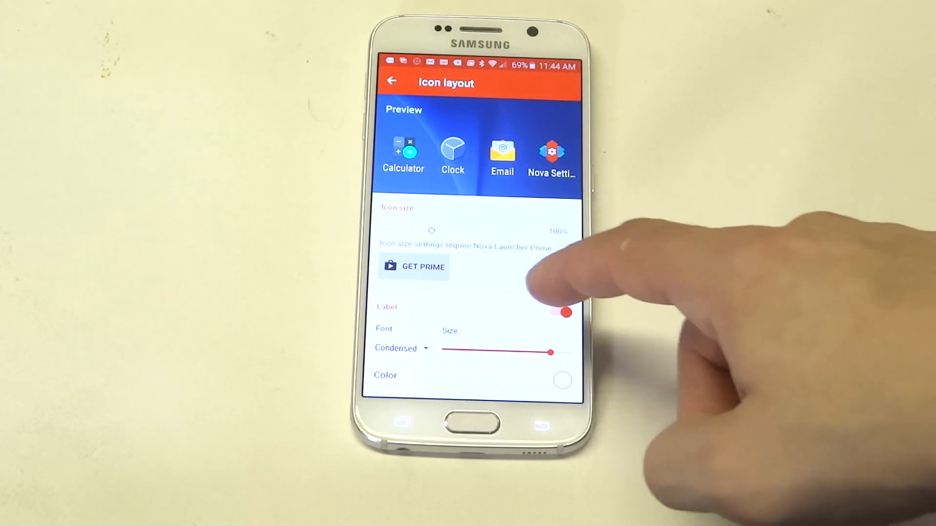
pyautogui.moveTo(549, 352); pyautogui.dragTo(507, 352)
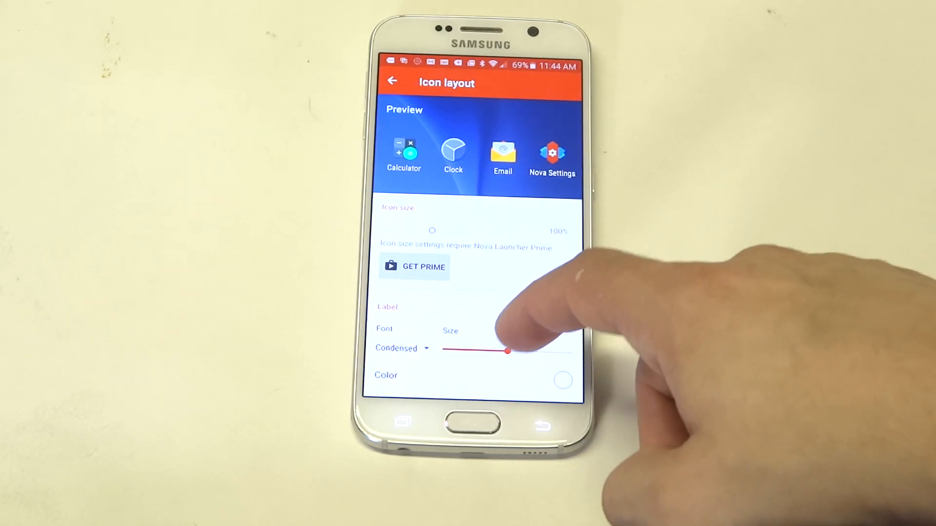
pyautogui.click(562, 380)
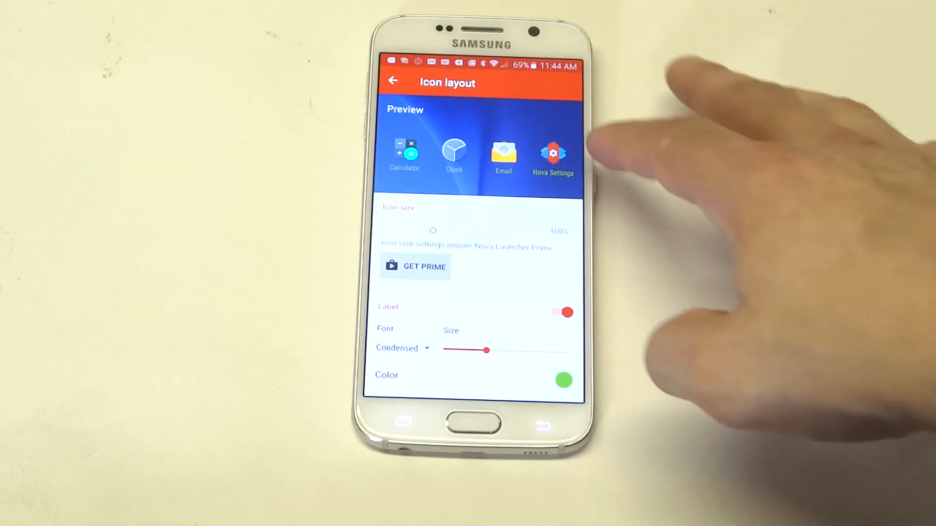
pyautogui.scroll(-3)
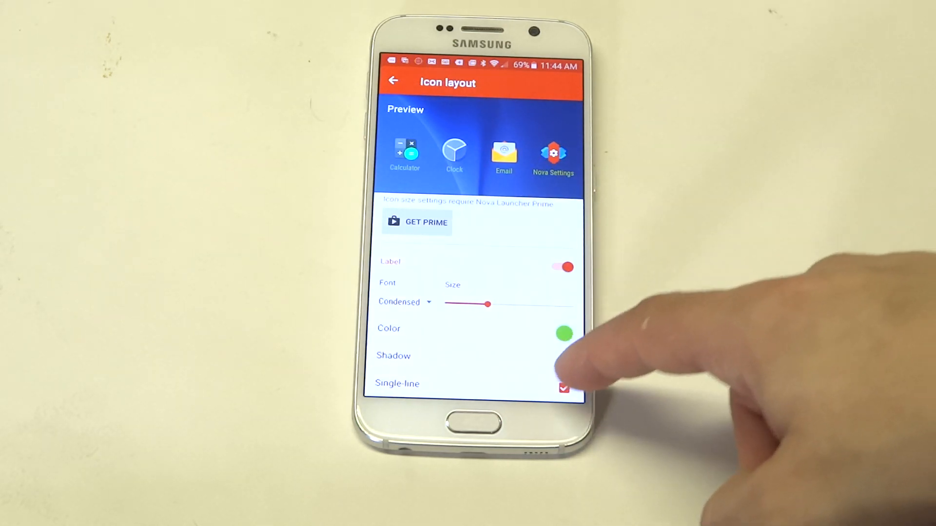
pyautogui.click(564, 388)
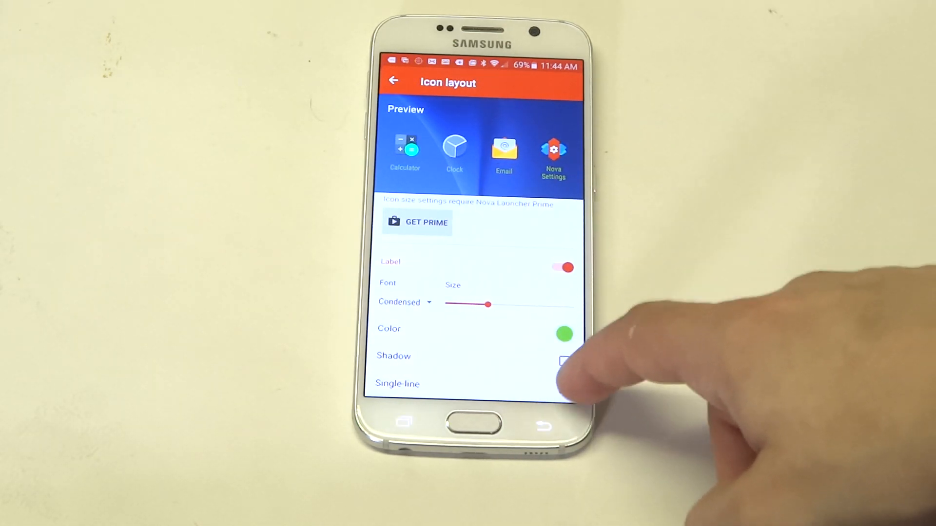
pyautogui.click(564, 387)
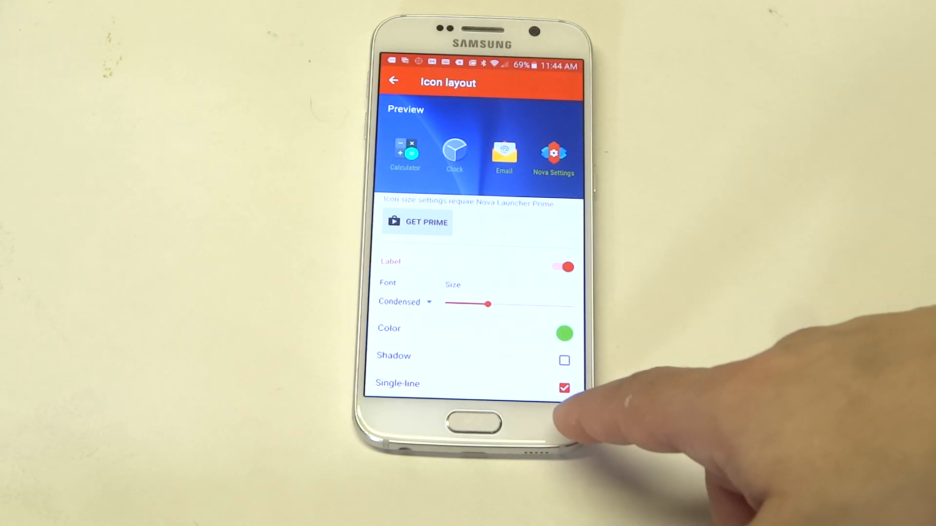
pyautogui.click(564, 388)
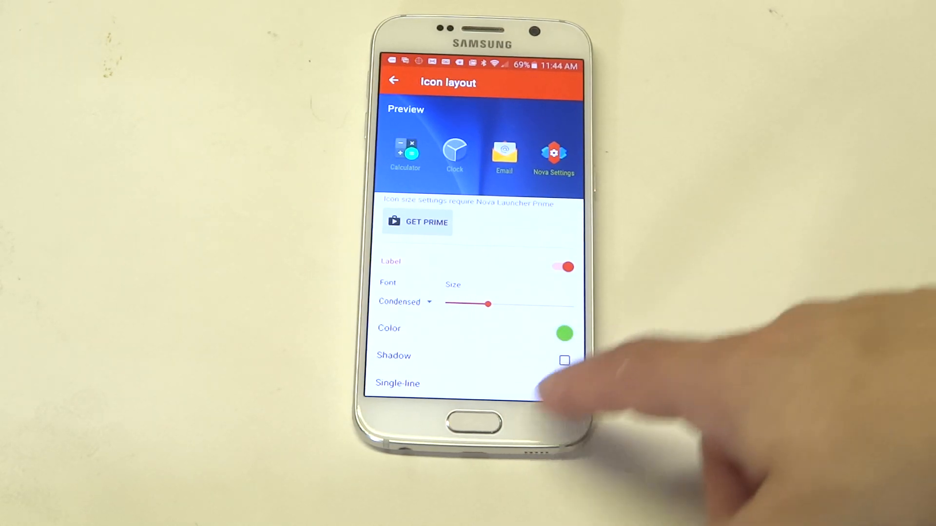
pyautogui.click(393, 81)
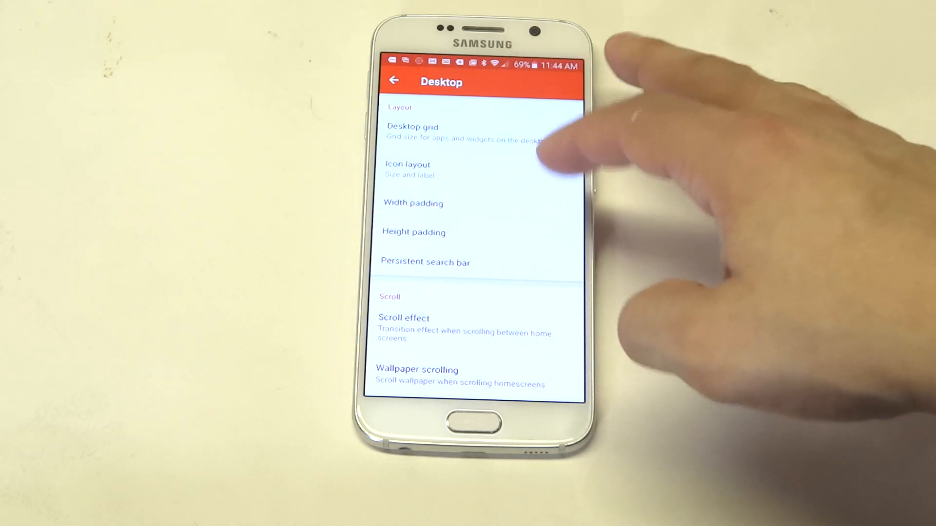
# Set the desktop scroll effect to Cube after previewing Card Stack
pyautogui.click(404, 317)
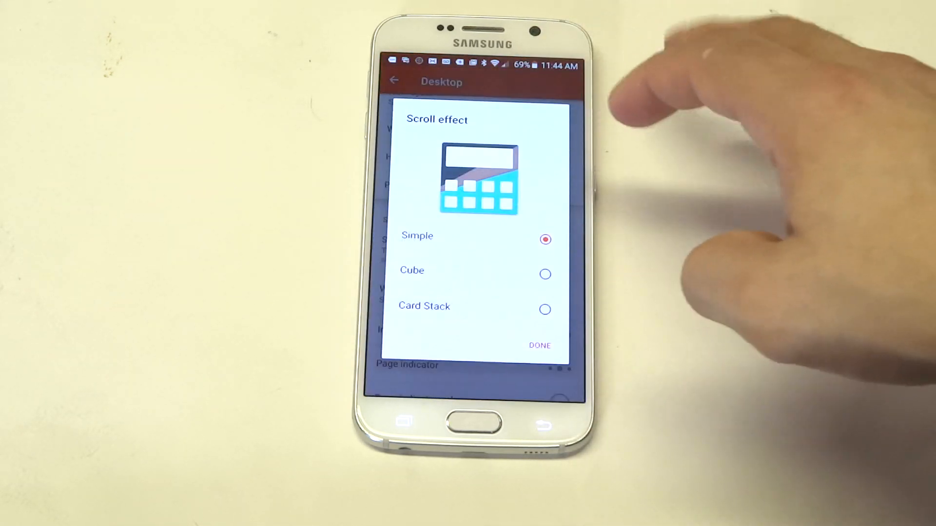
pyautogui.click(544, 274)
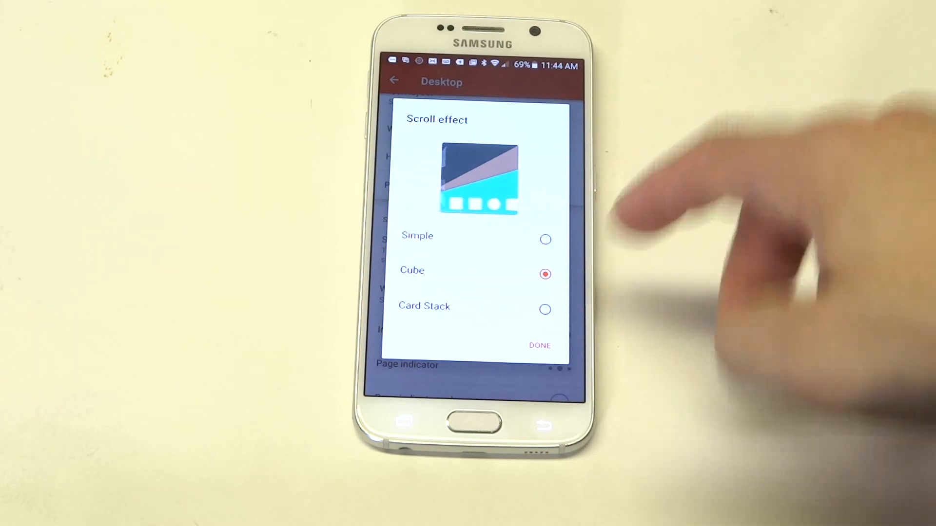
pyautogui.click(544, 310)
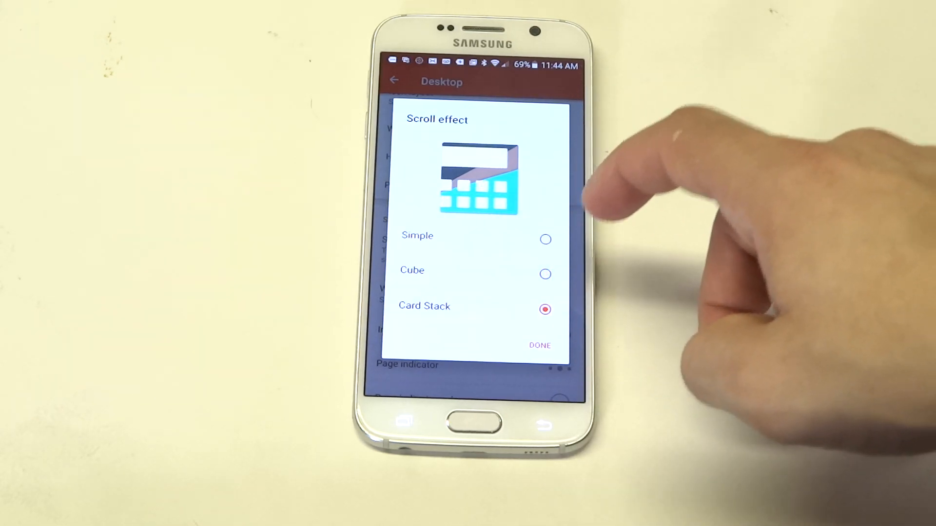
pyautogui.click(544, 274)
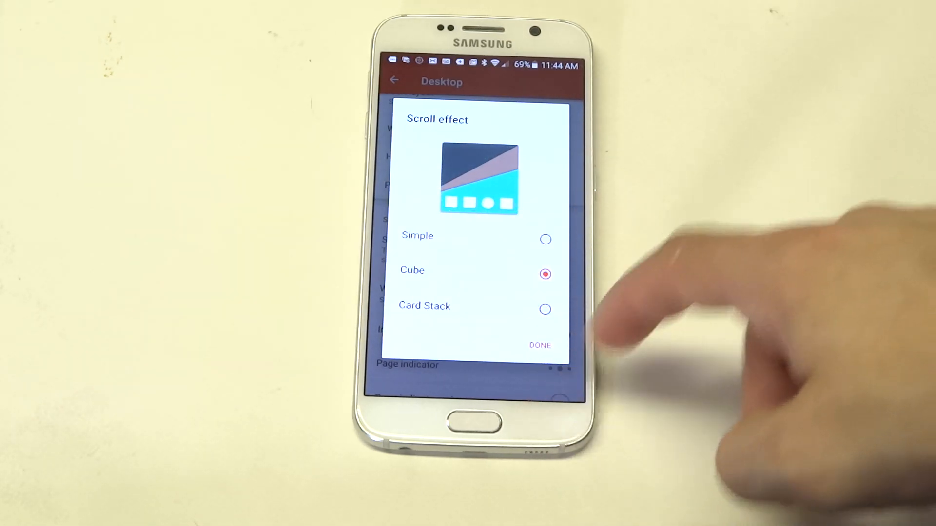
pyautogui.click(539, 345)
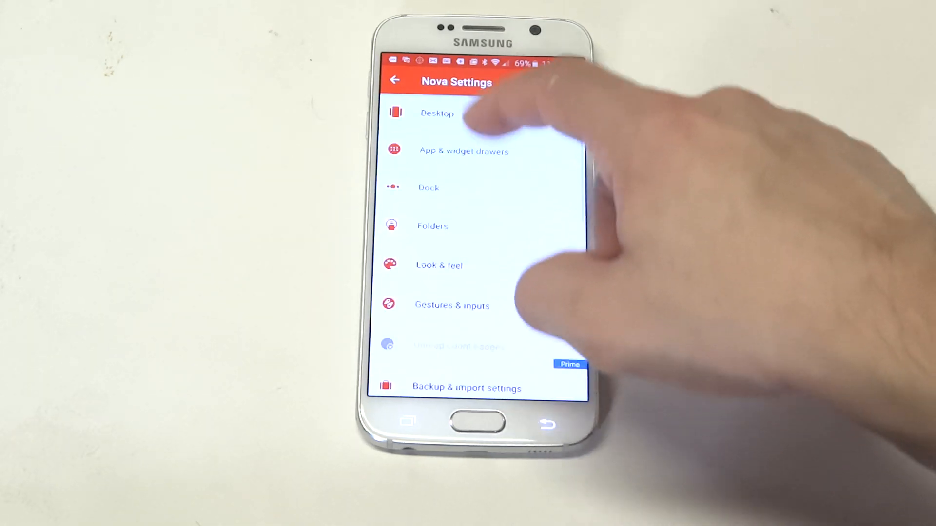
# Set the Look & feel scroll speed to Fast and return to Nova Settings
pyautogui.click(437, 114)
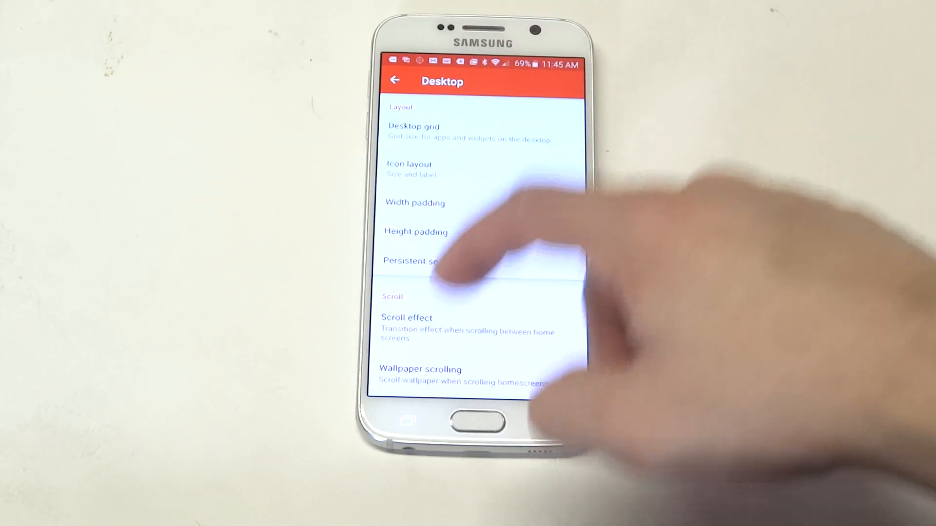
pyautogui.click(406, 317)
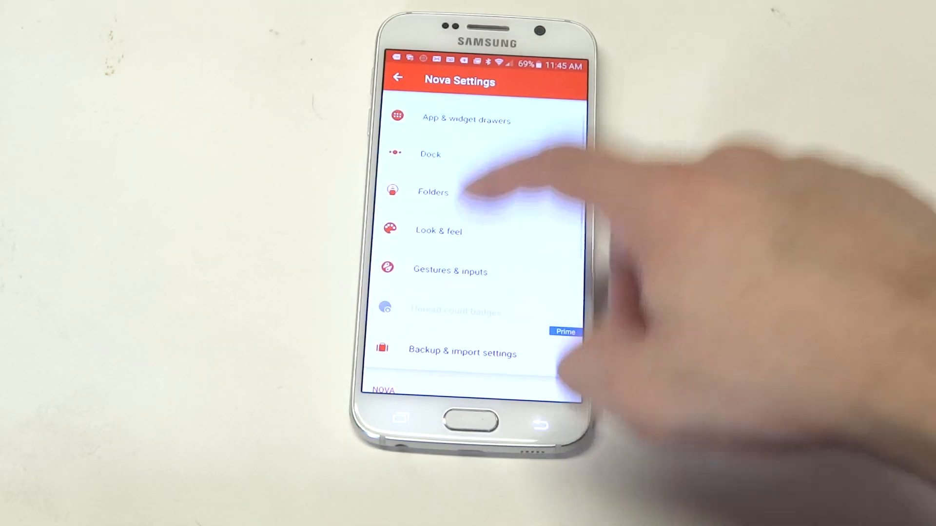
pyautogui.click(438, 231)
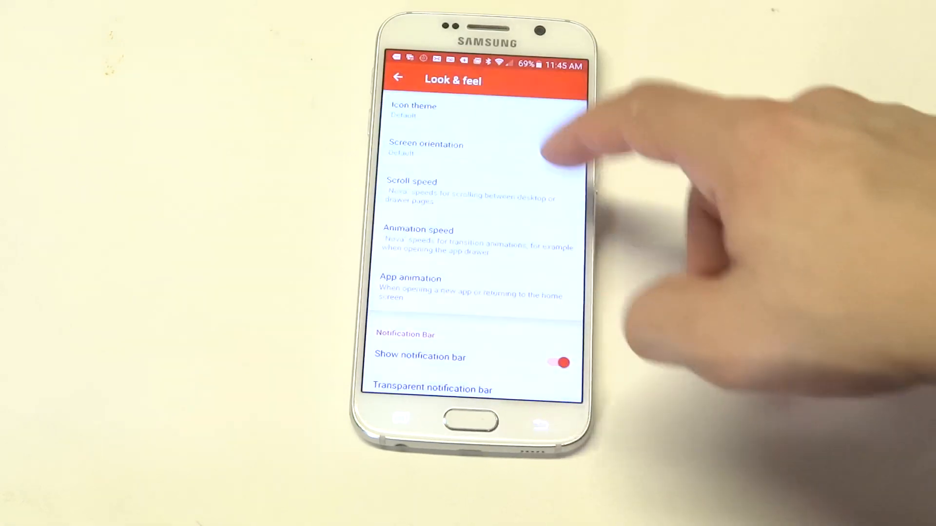
pyautogui.click(411, 182)
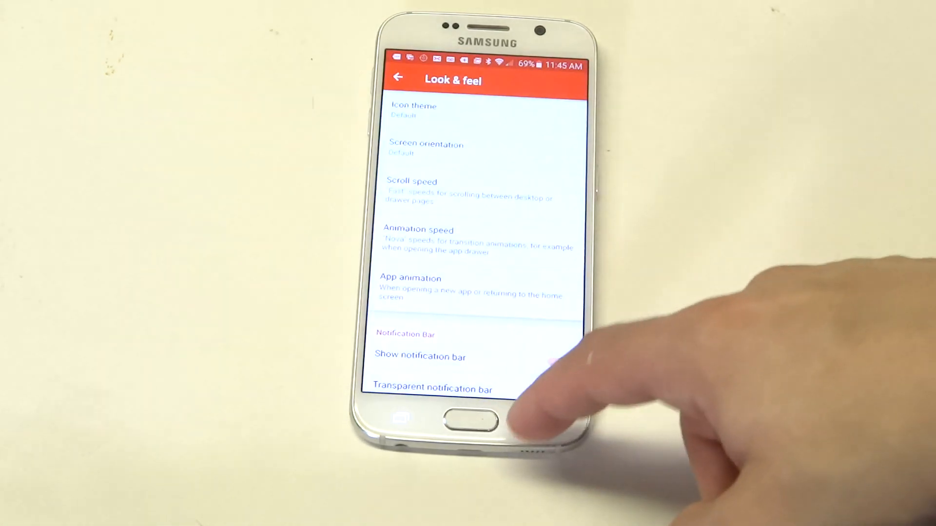
pyautogui.click(556, 362)
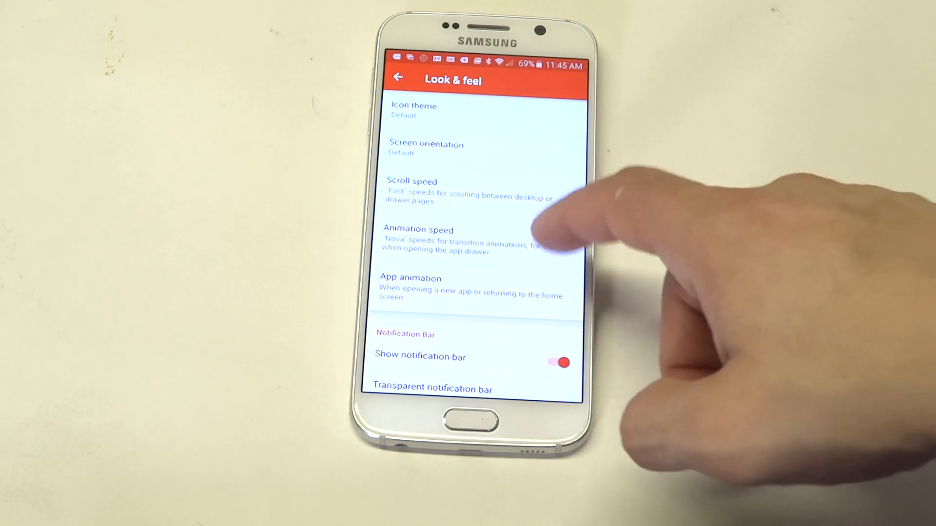
pyautogui.click(418, 230)
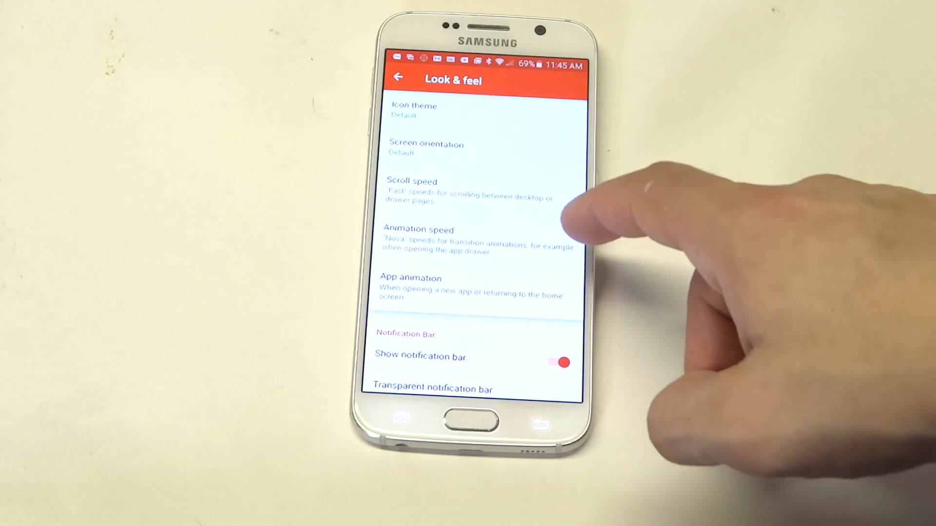
pyautogui.click(410, 277)
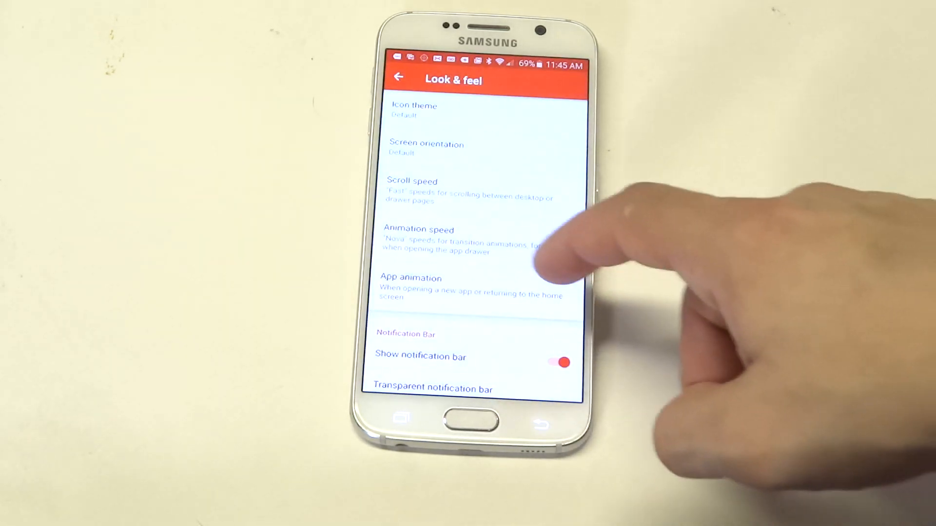
pyautogui.scroll(-3)
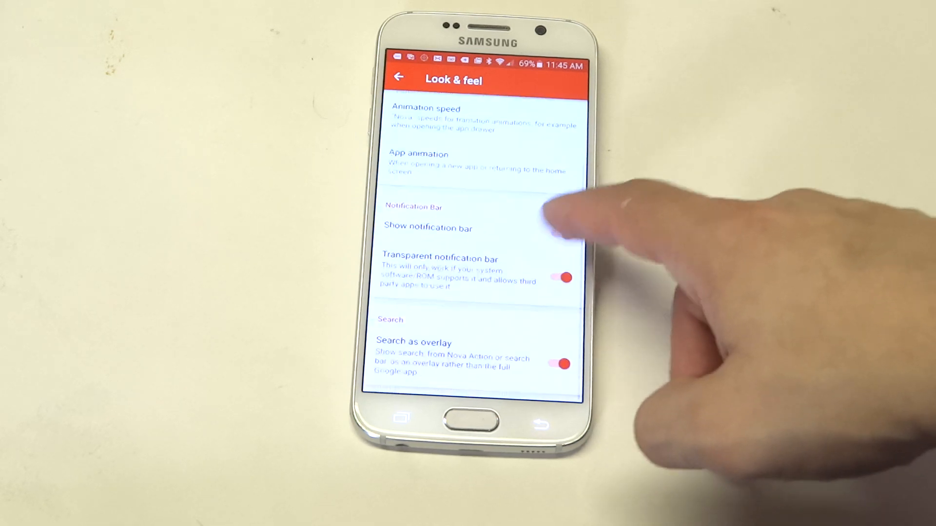
pyautogui.click(398, 77)
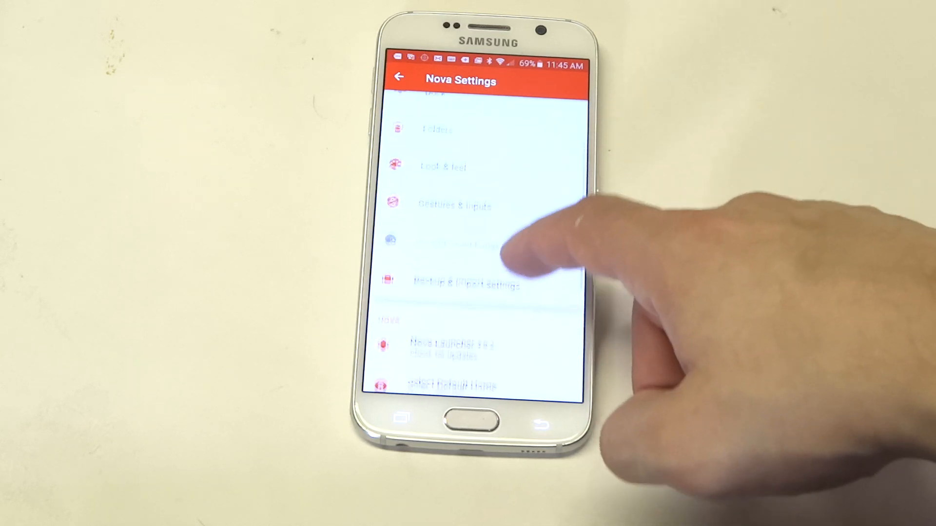
# Set the folder transition animation to Zoom and exit to the home screen overview
pyautogui.scroll(-3)
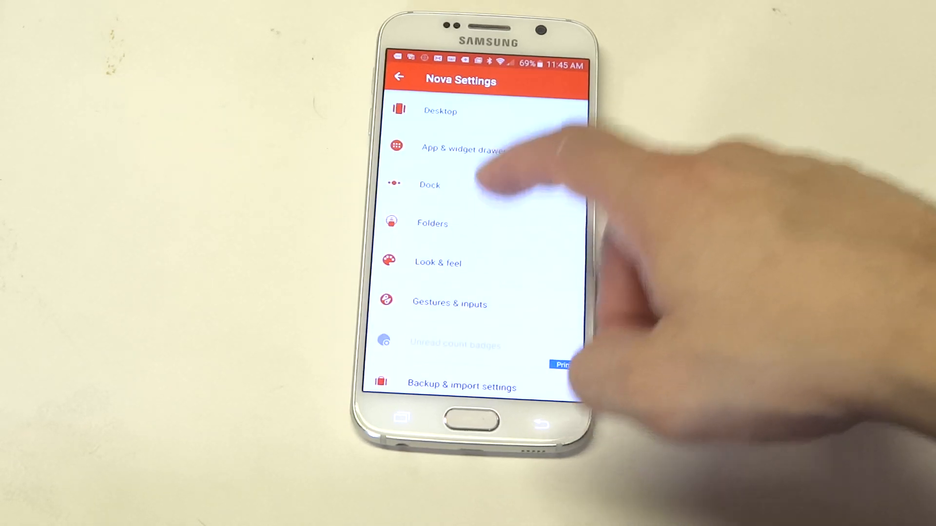
pyautogui.click(431, 223)
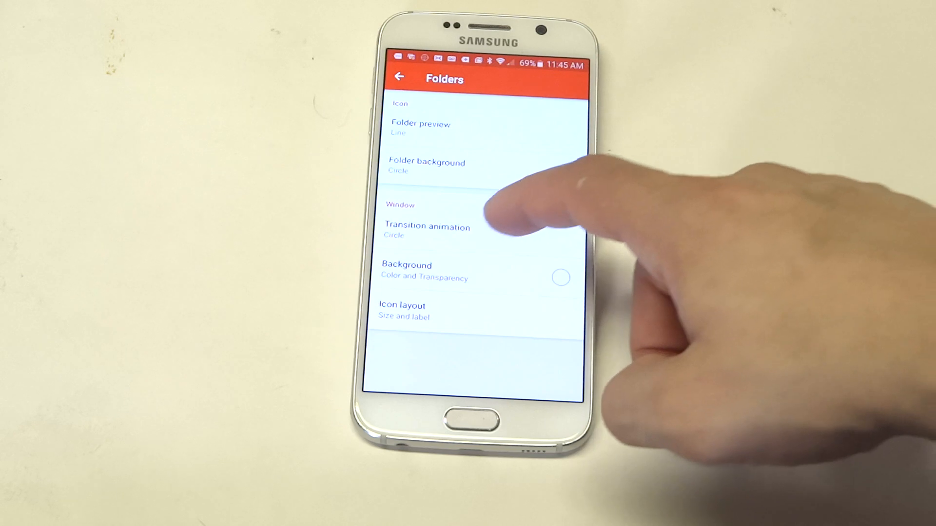
pyautogui.click(427, 231)
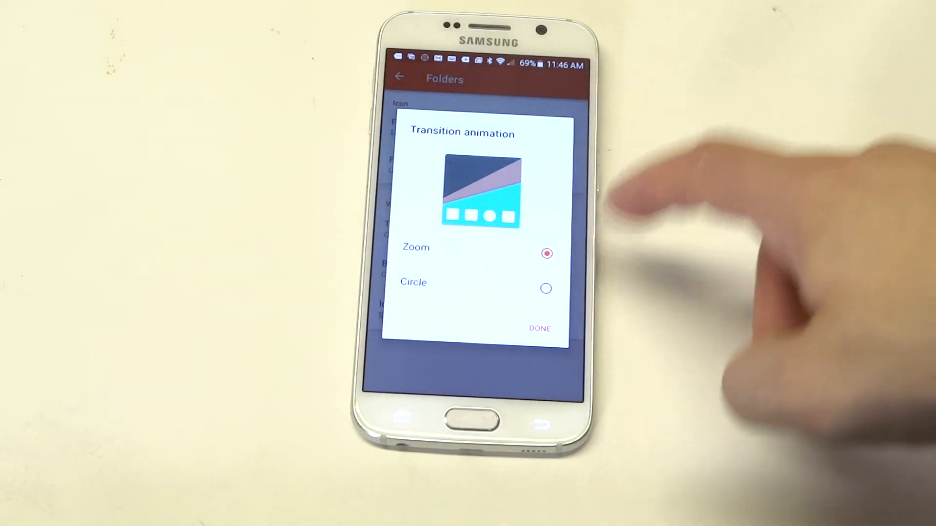
pyautogui.click(538, 328)
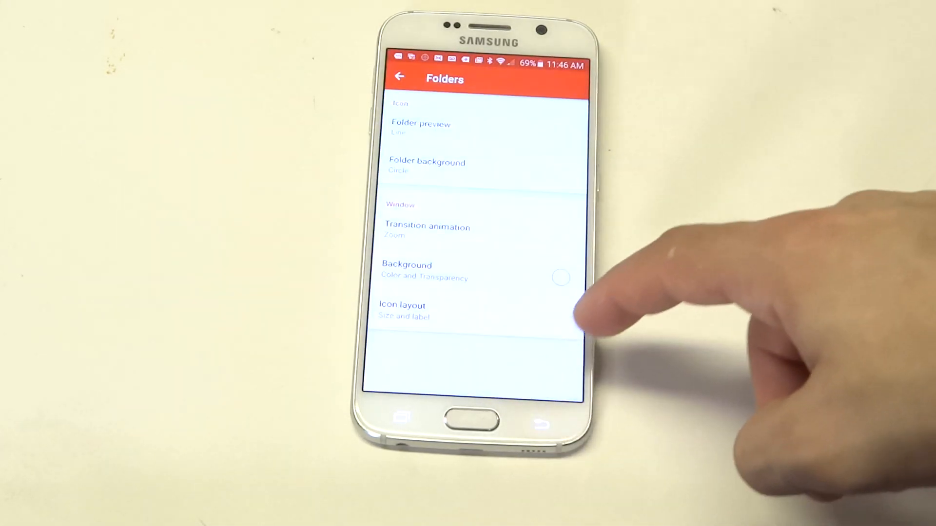
pyautogui.click(403, 310)
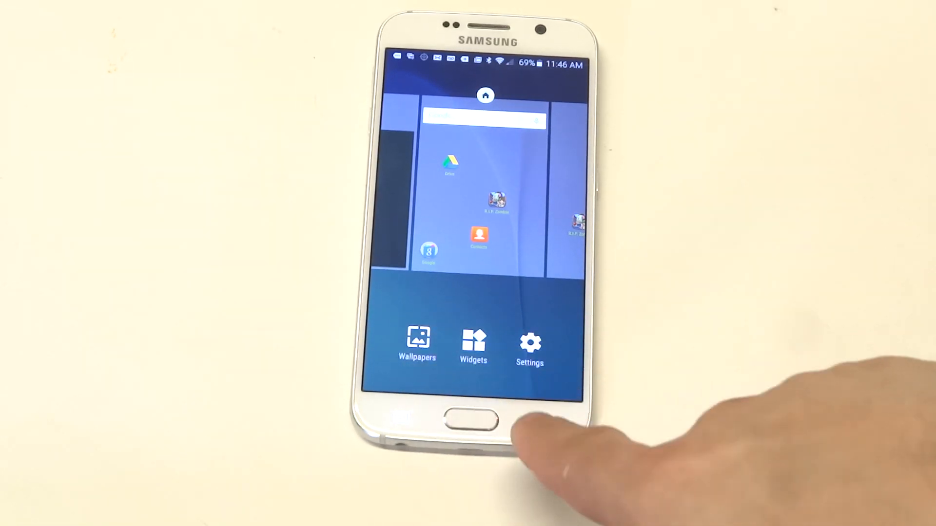
# Apply the geometric blue, purple and cyan wallpaper from the Wallpapers picker
pyautogui.click(417, 342)
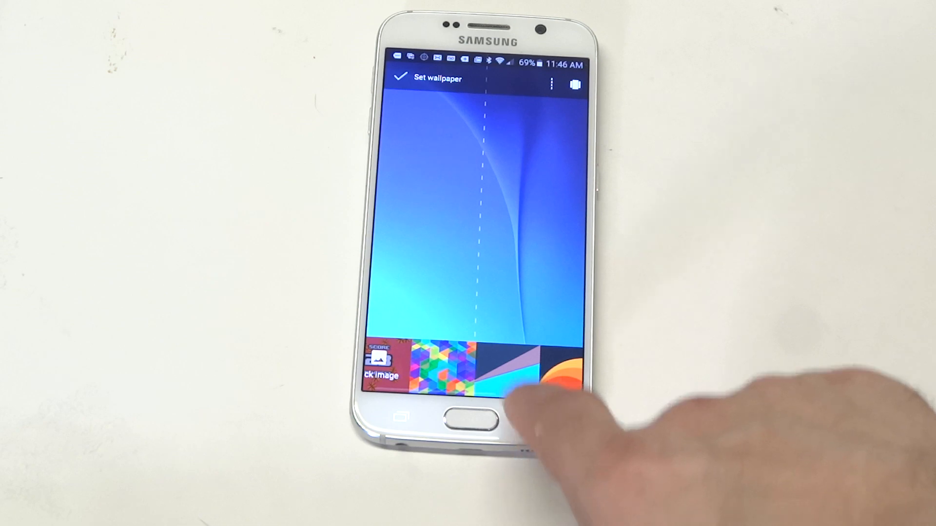
pyautogui.click(505, 373)
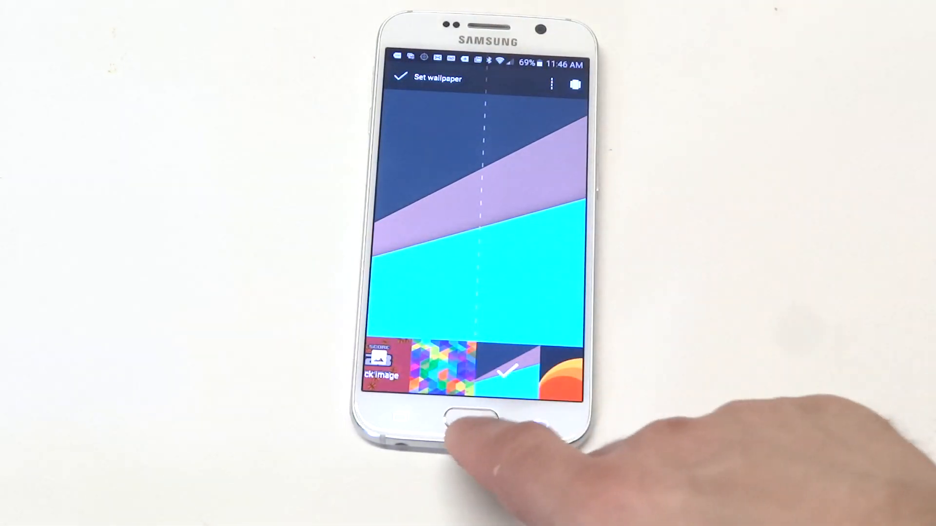
pyautogui.click(484, 418)
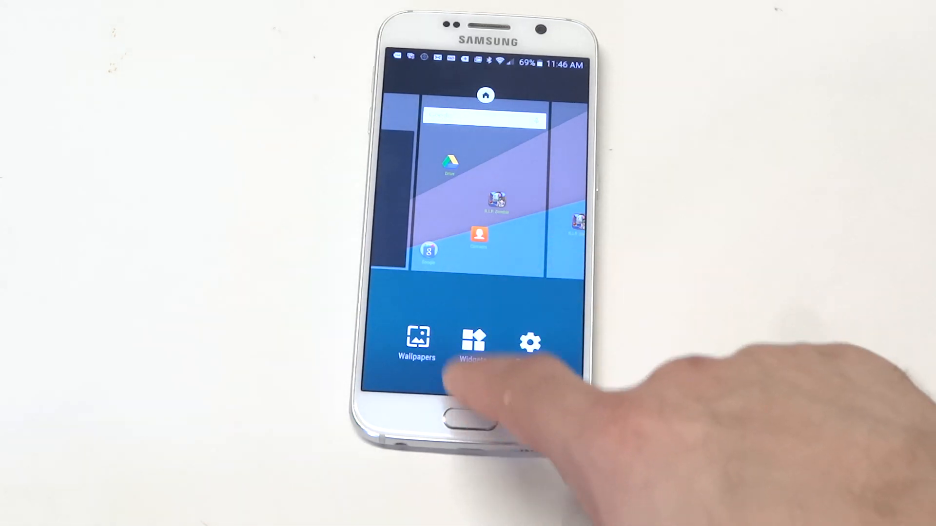
# Open Widgets and scroll down to the Drive, Email and Facebook widgets
pyautogui.click(472, 343)
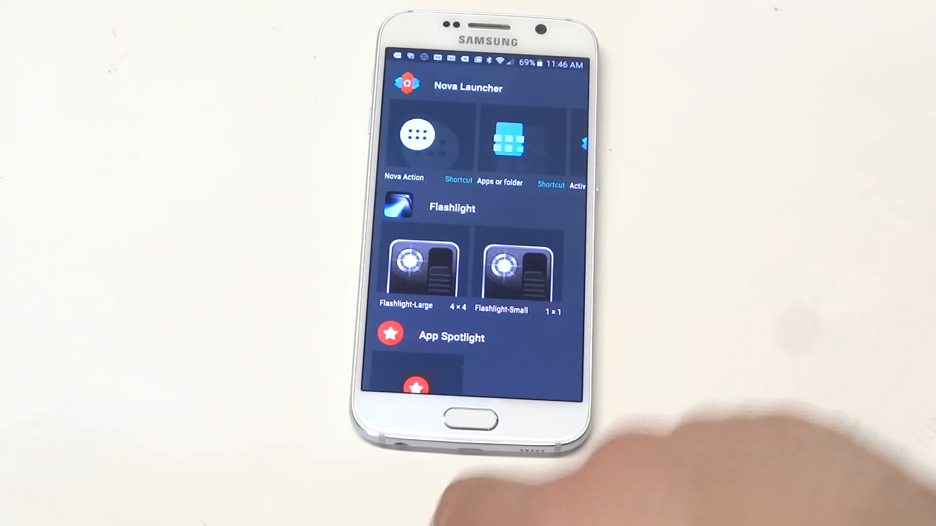
pyautogui.scroll(-3)
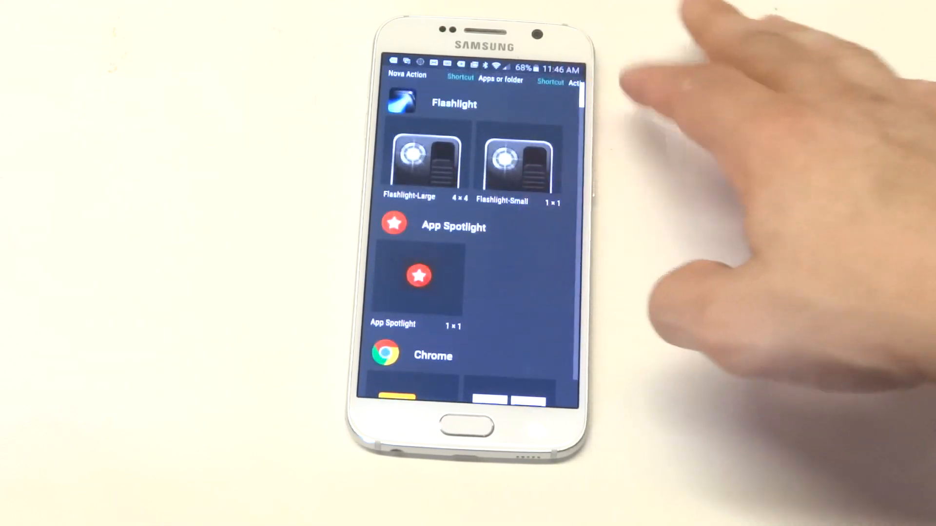
pyautogui.scroll(-3)
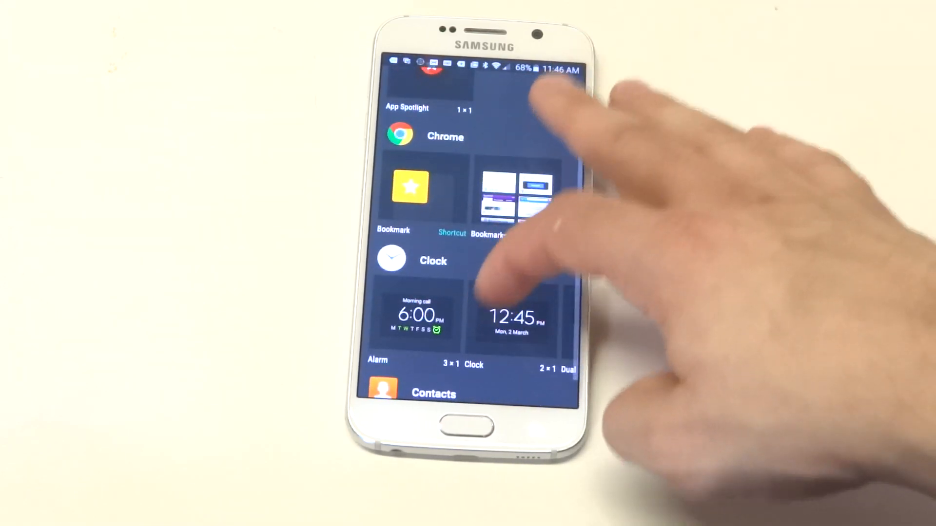
pyautogui.scroll(-3)
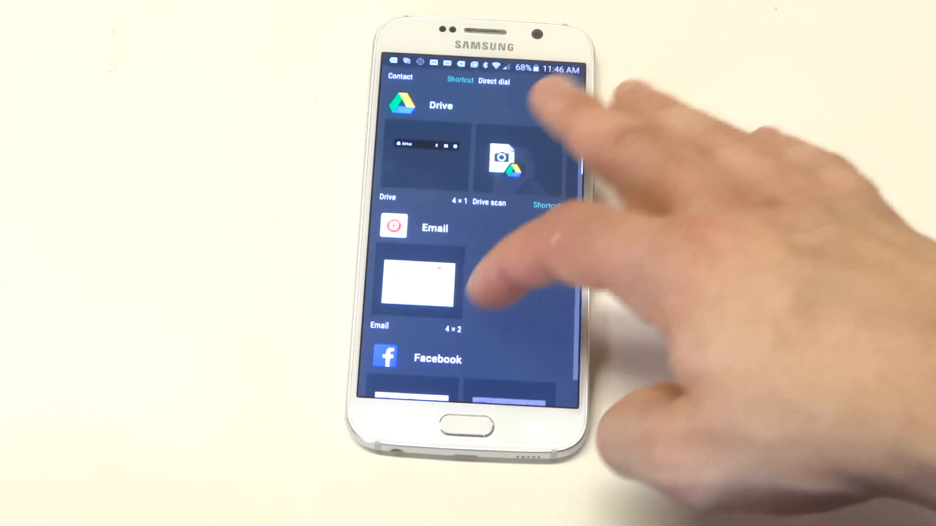